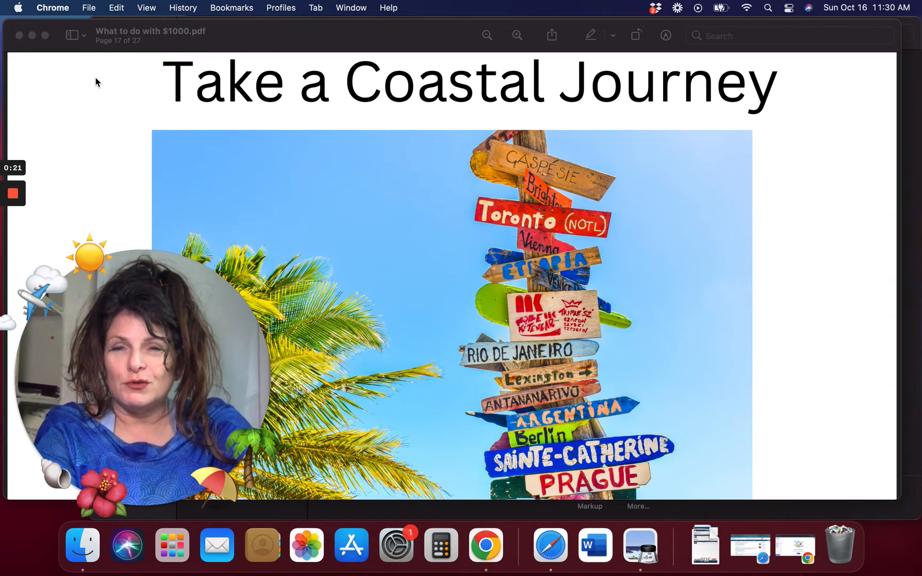
{"action": "mouse_move", "coordinate": [104, 121]}
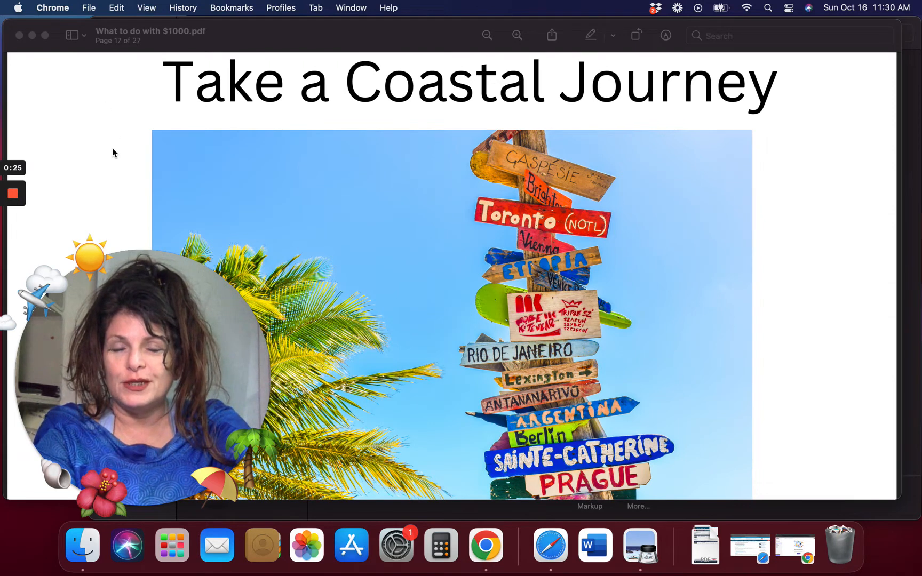
{"action": "mouse_move", "coordinate": [132, 219]}
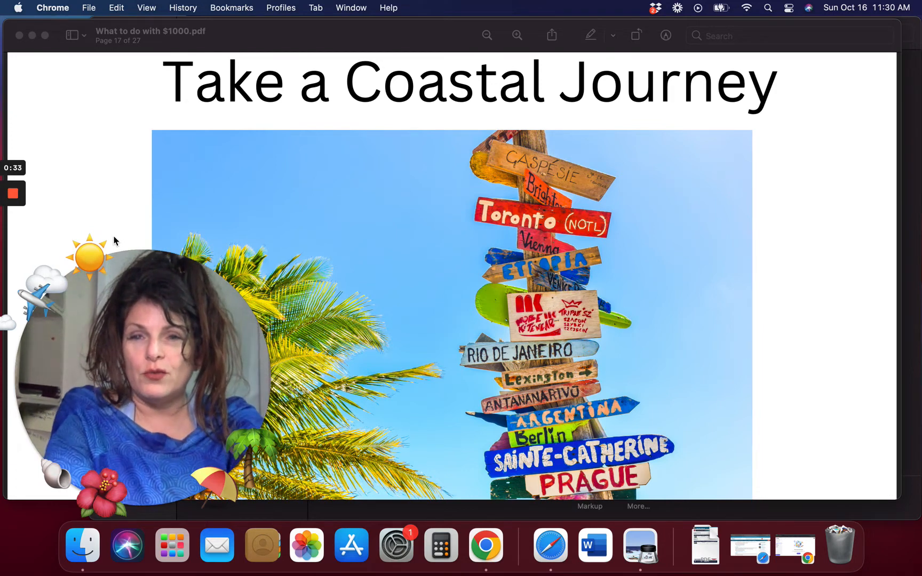
{"action": "mouse_move", "coordinate": [106, 220]}
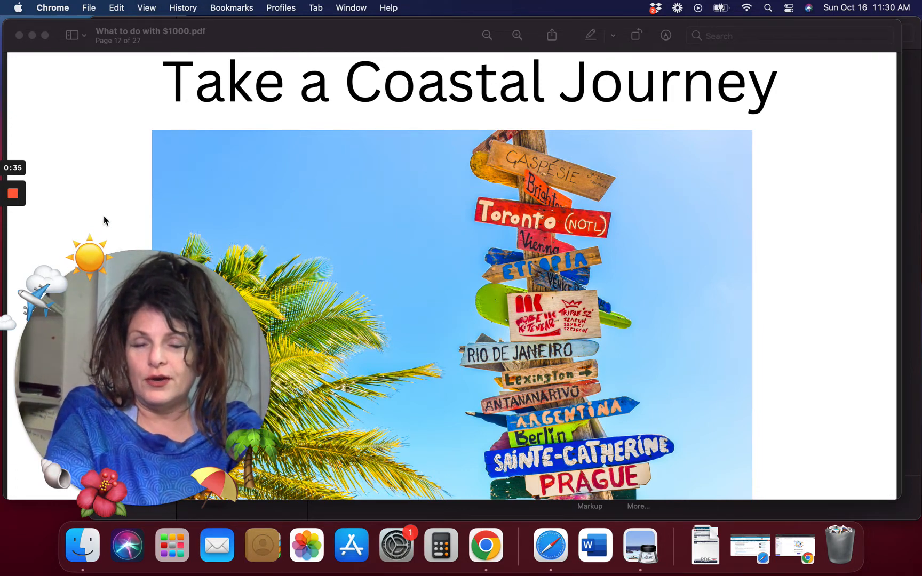
{"action": "mouse_move", "coordinate": [99, 373]}
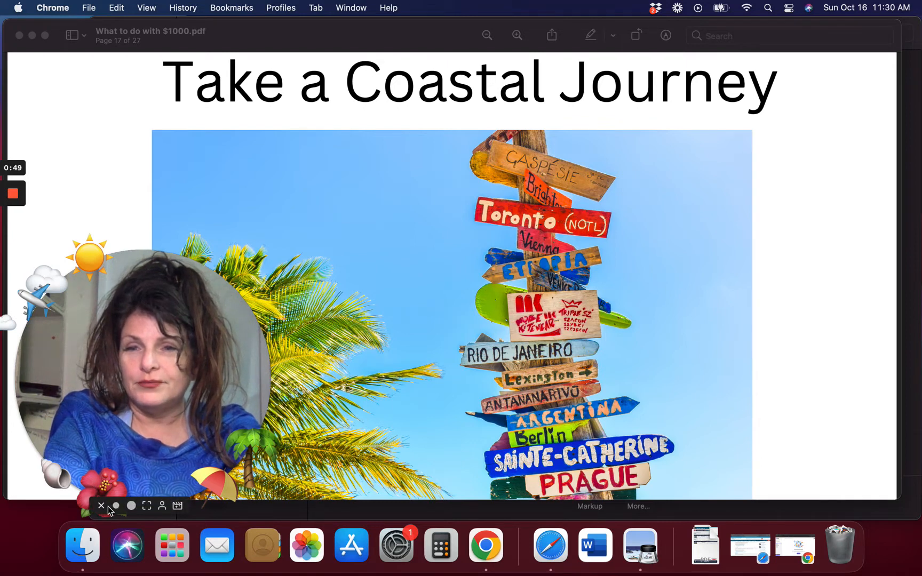
Step: Advance from page 17 to page 18, the 'See the Rockies' mountain photo slide
{"action": "left_click", "coordinate": [101, 505]}
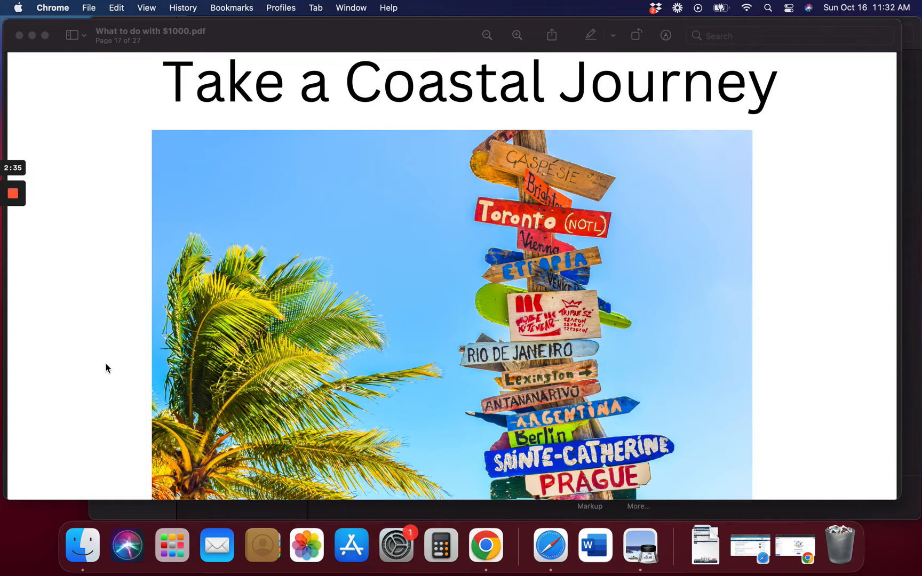
{"action": "scroll", "scroll_direction": "down", "scroll_amount": 3}
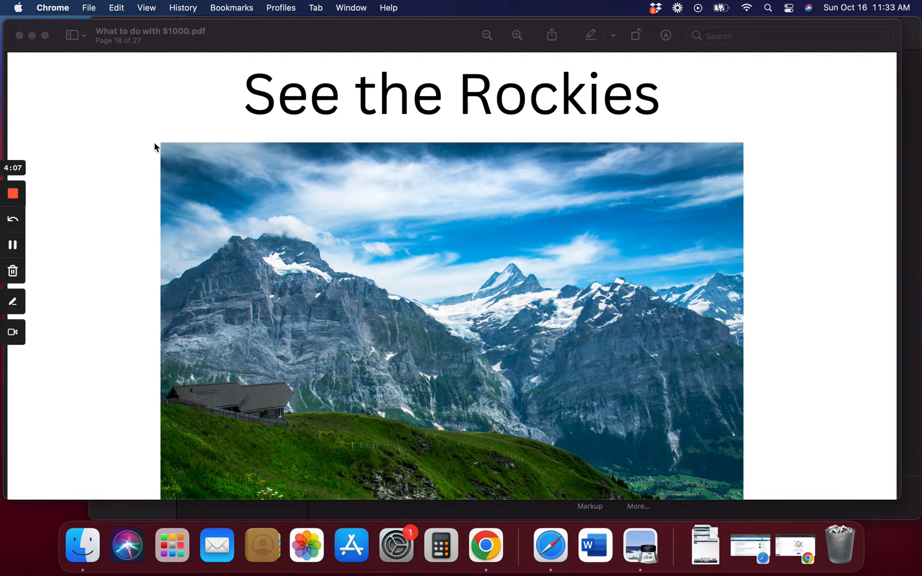
{"action": "left_click", "coordinate": [12, 246]}
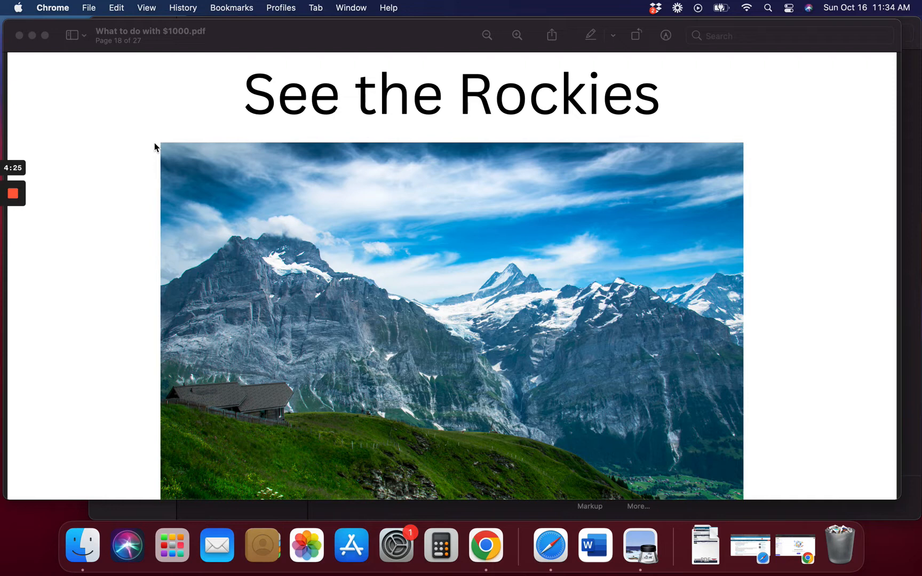
{"action": "scroll", "scroll_direction": "down", "scroll_amount": 3}
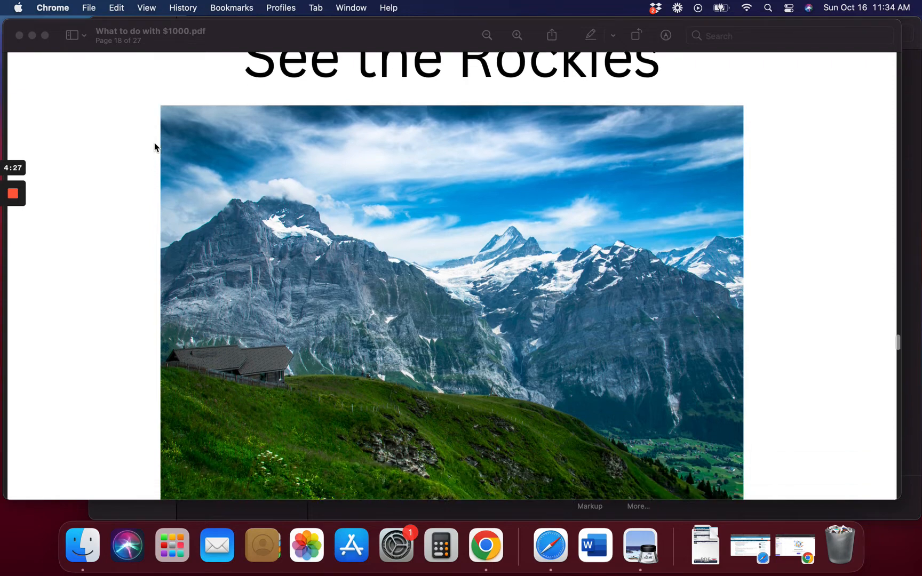
Step: Scroll past the Yellowstone slide to page 20, 'Go Abroad', with its riverside town photo
{"action": "scroll", "scroll_direction": "down", "scroll_amount": 3}
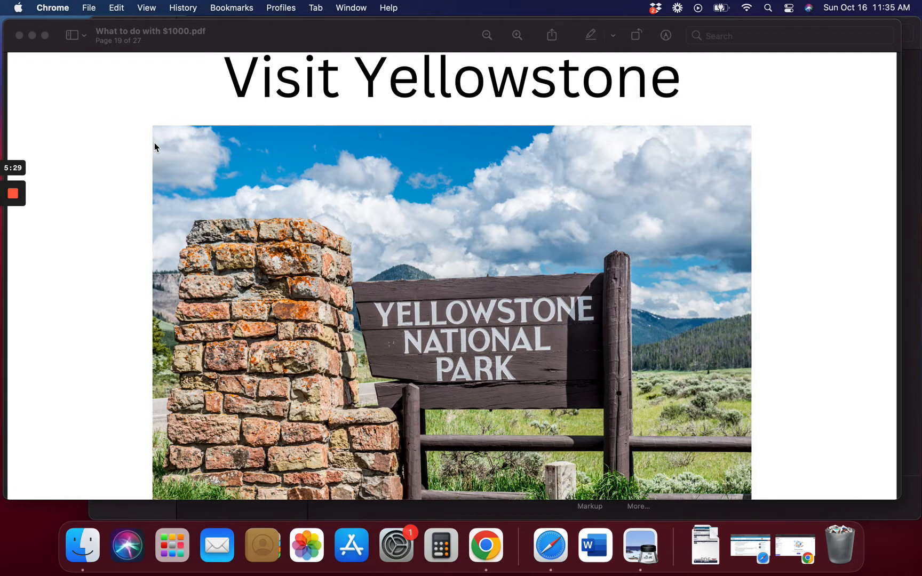
{"action": "scroll", "scroll_direction": "down", "scroll_amount": 3}
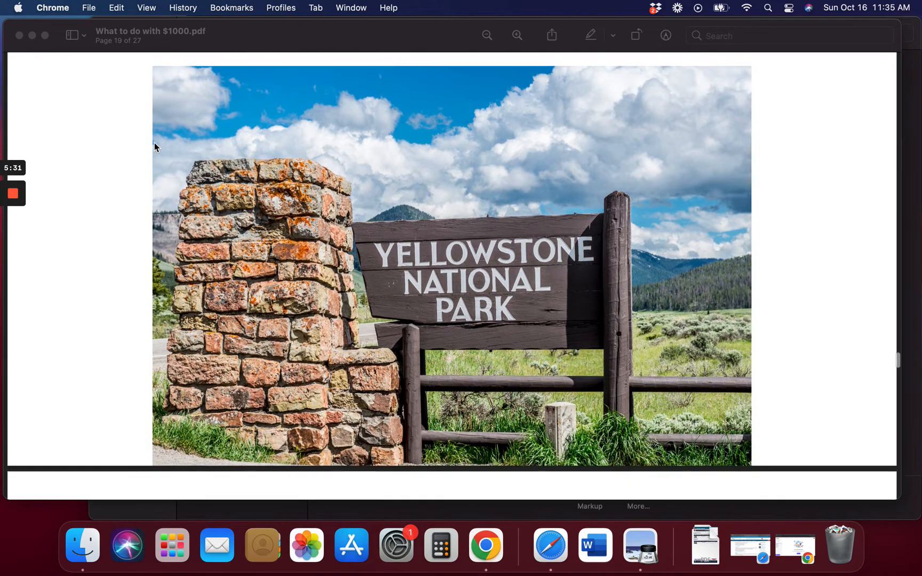
{"action": "scroll", "scroll_direction": "down", "scroll_amount": 3}
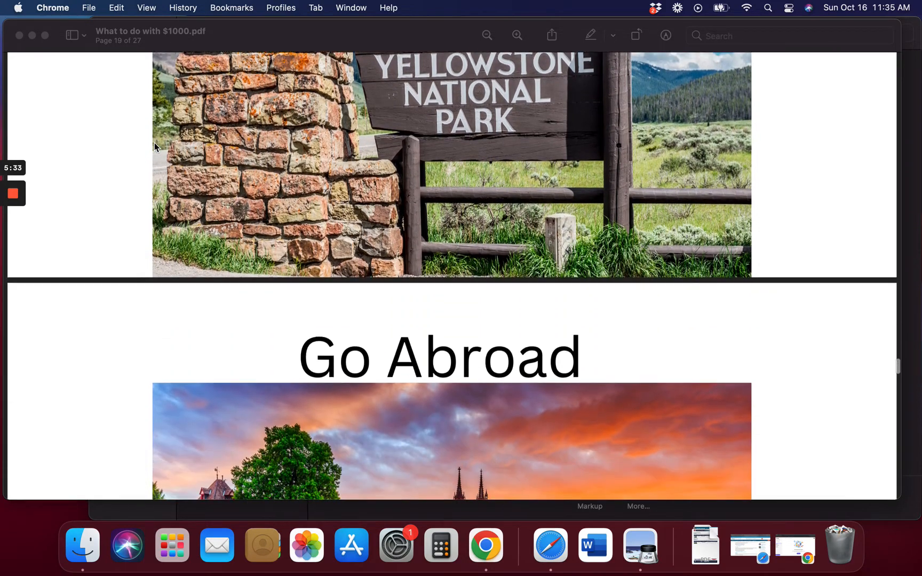
{"action": "scroll", "scroll_direction": "down", "scroll_amount": 3}
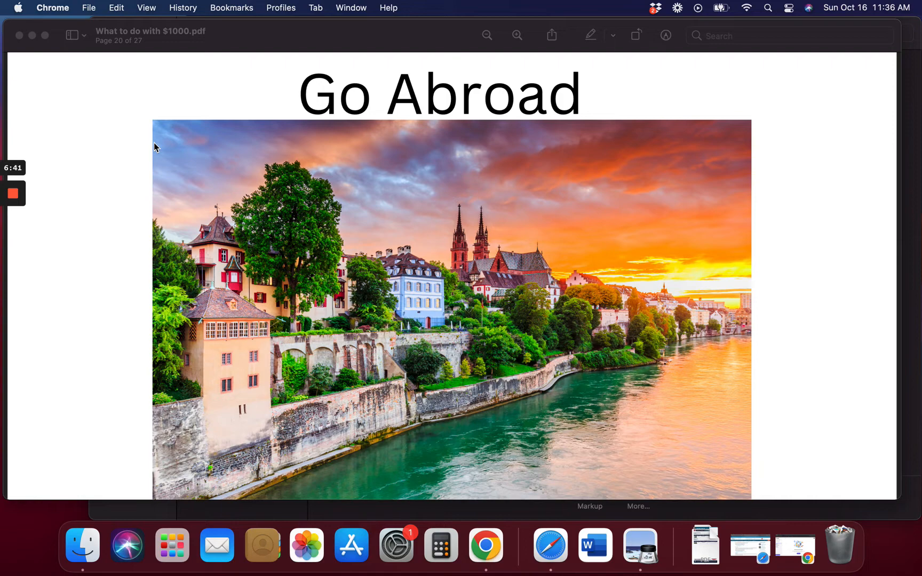
Step: Scroll to page 21, the 'Winter Getaway' slide with the palm tree and beach swing
{"action": "scroll", "scroll_direction": "down", "scroll_amount": 3}
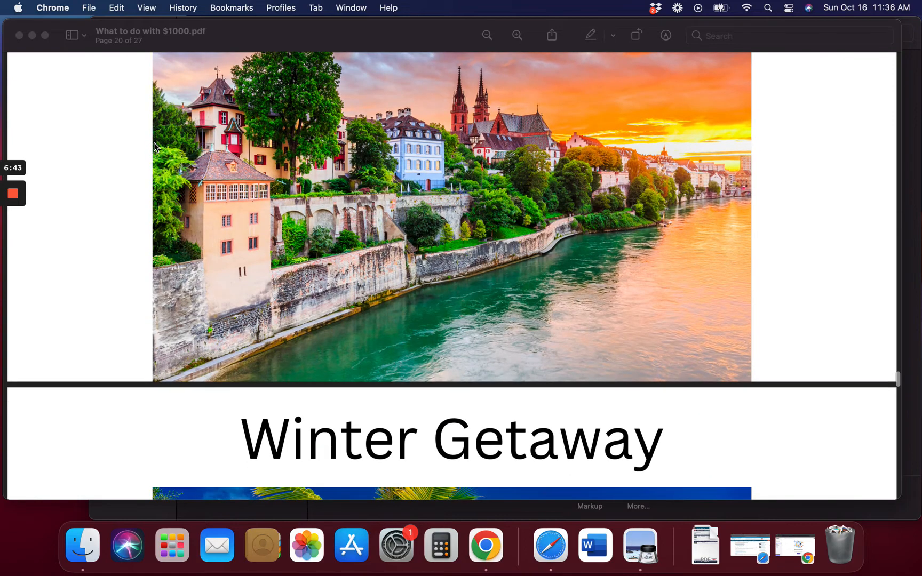
{"action": "scroll", "scroll_direction": "down", "scroll_amount": 3}
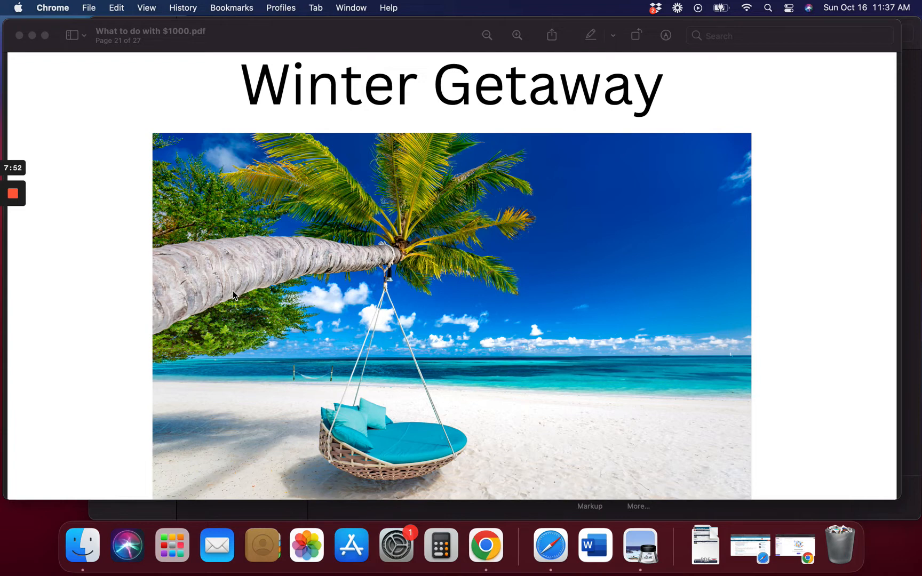
Step: Scroll to page 22, 'Snap up Black Friday Deals or Prime Day Deals', with gift boxes
{"action": "scroll", "scroll_direction": "down", "scroll_amount": 3}
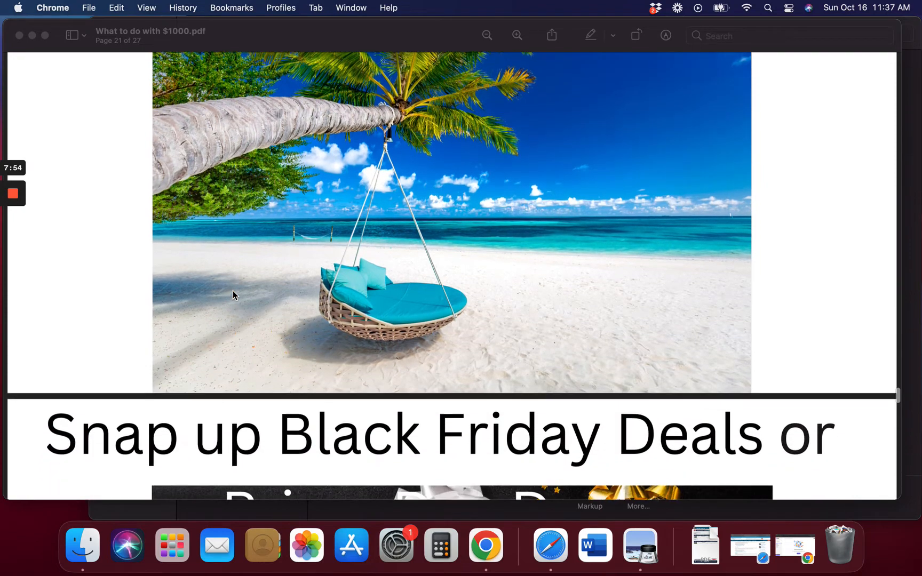
{"action": "scroll", "scroll_direction": "down", "scroll_amount": 3}
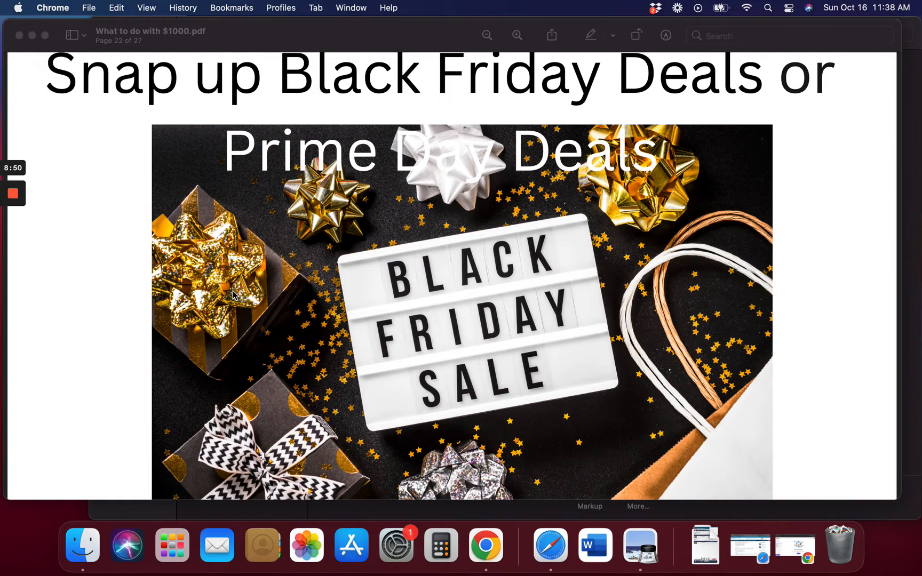
{"action": "scroll", "scroll_direction": "down", "scroll_amount": 3}
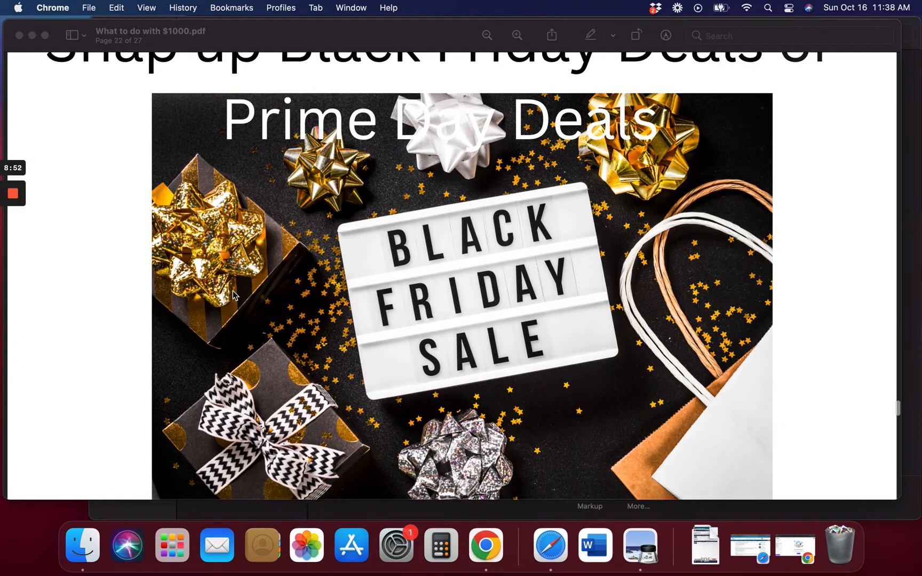
Step: Scroll to page 25, nudging back up so 'Pick up an instrument' fills the window
{"action": "scroll", "scroll_direction": "down", "scroll_amount": 3}
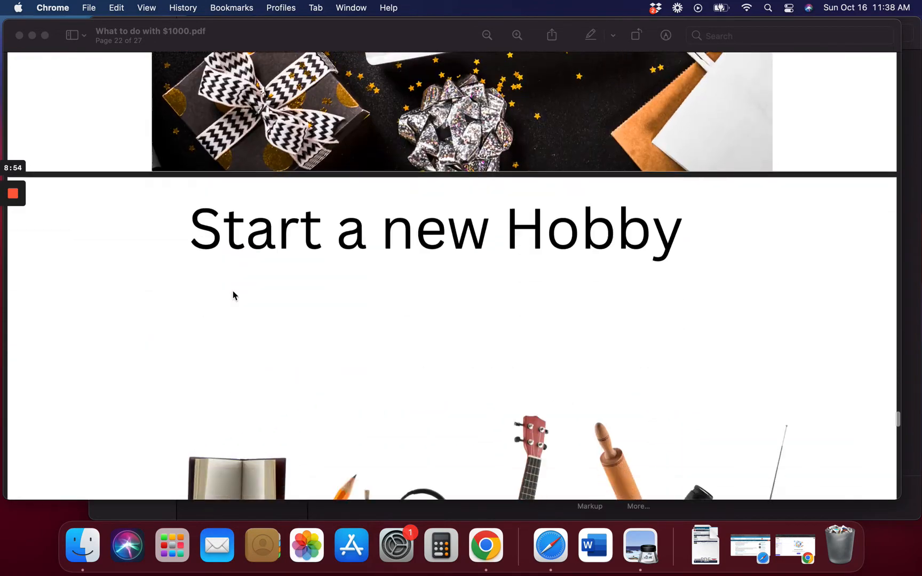
{"action": "scroll", "scroll_direction": "down", "scroll_amount": 3}
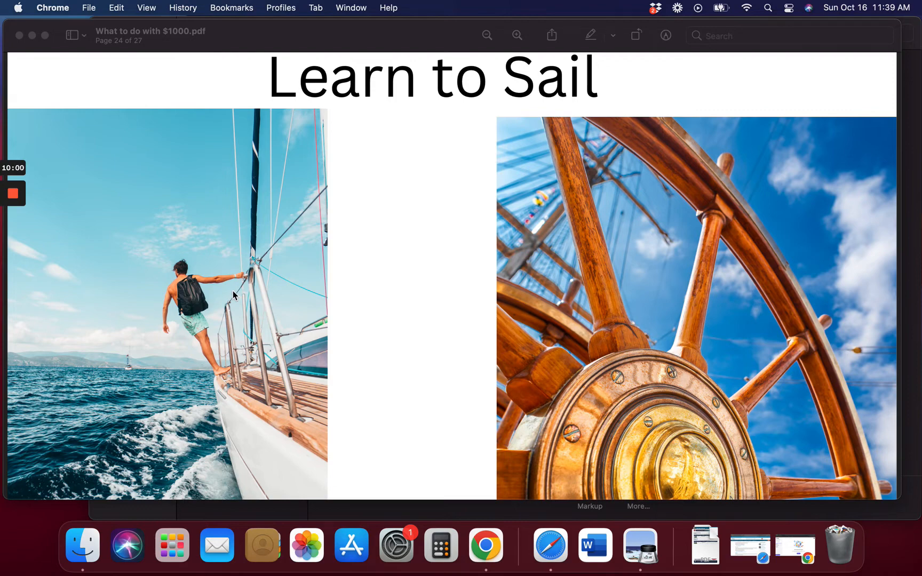
{"action": "scroll", "scroll_direction": "down", "scroll_amount": 3}
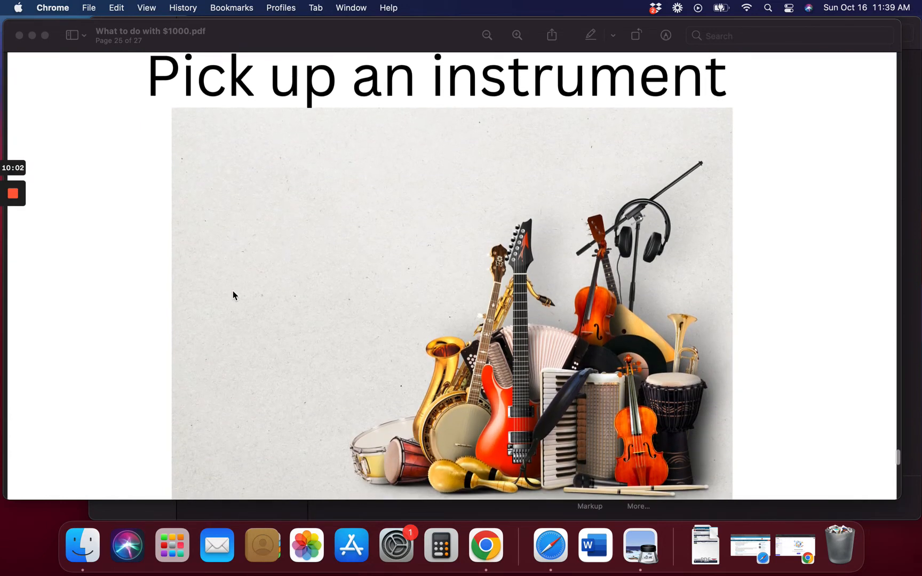
{"action": "scroll", "scroll_direction": "up", "scroll_amount": 3}
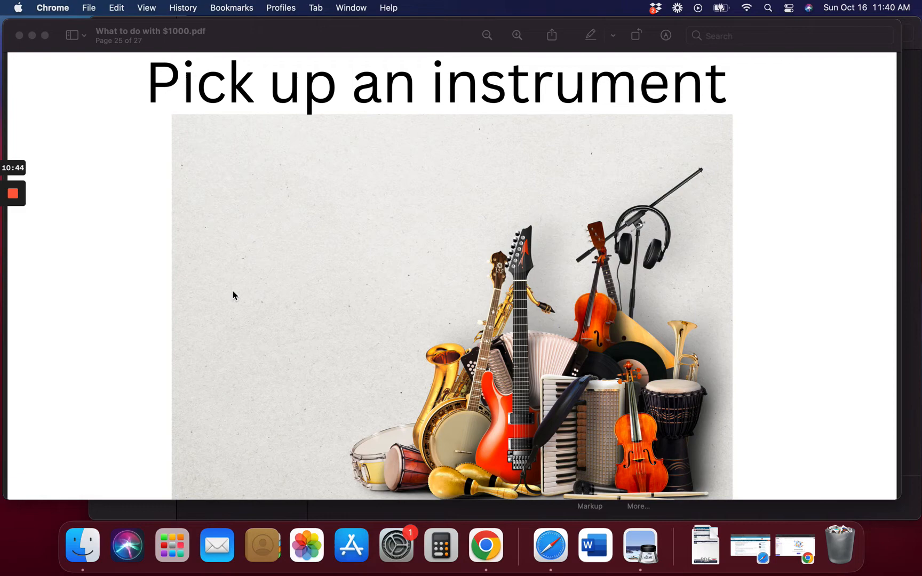
Step: Scroll to page 26, the 'Advance your Career' slide with lightbulb word-art
{"action": "scroll", "scroll_direction": "down", "scroll_amount": 3}
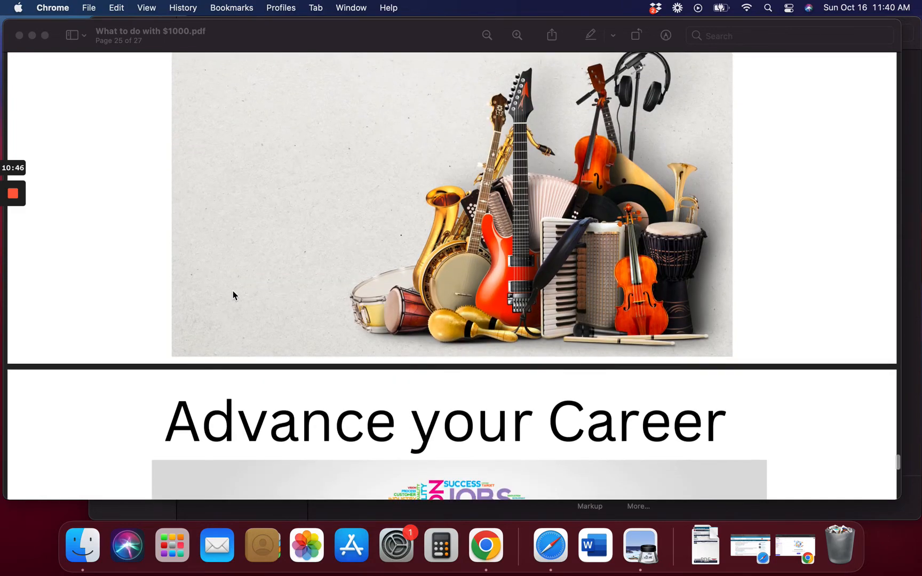
{"action": "scroll", "scroll_direction": "down", "scroll_amount": 3}
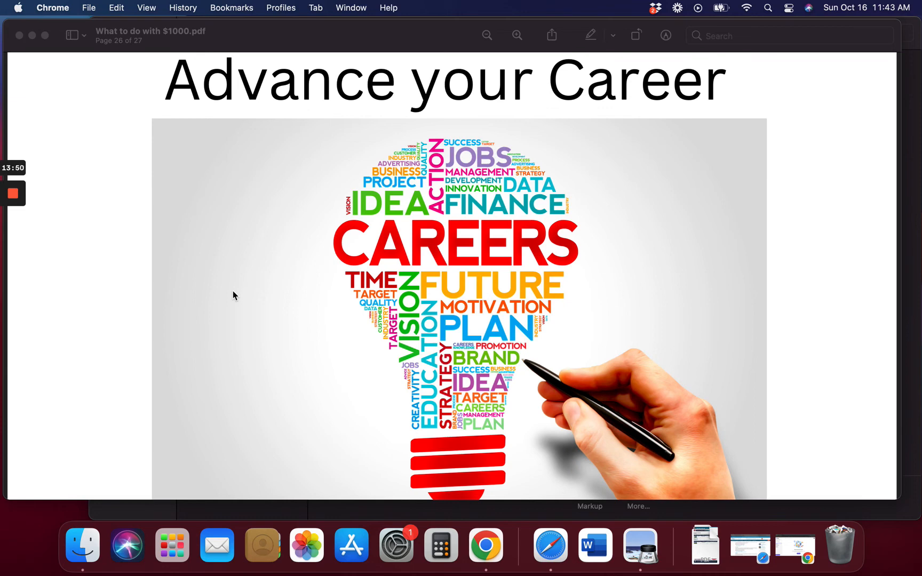
{"action": "mouse_move", "coordinate": [309, 363]}
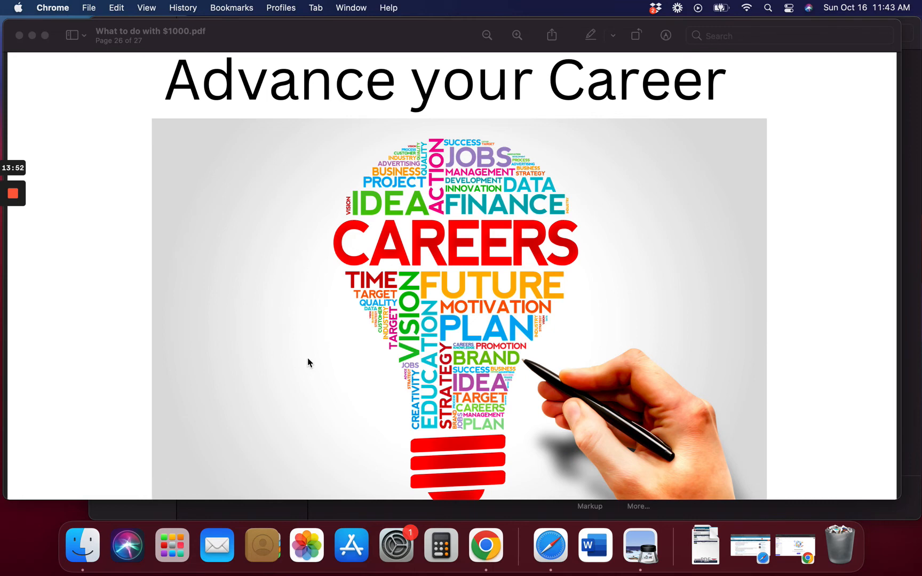
{"action": "scroll", "scroll_direction": "down", "scroll_amount": 3}
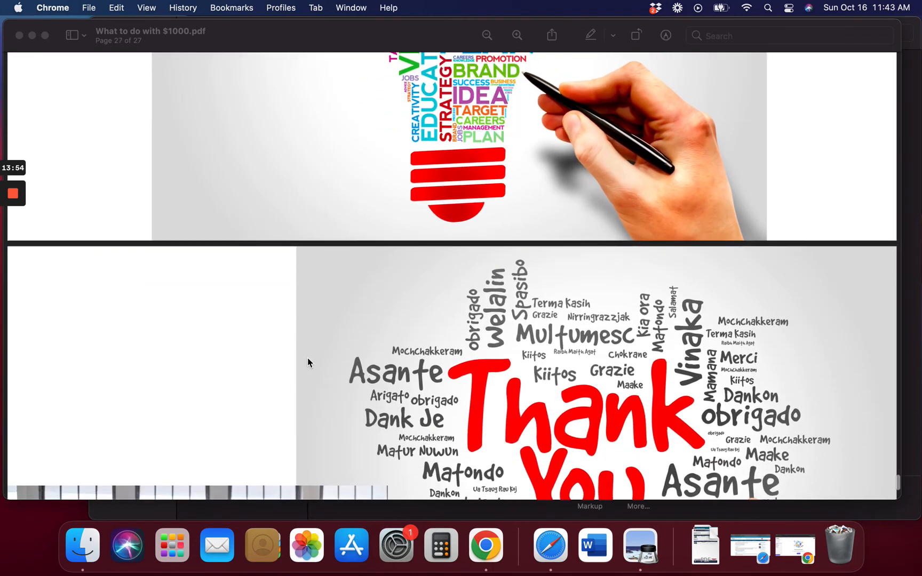
{"action": "scroll", "scroll_direction": "up", "scroll_amount": 3}
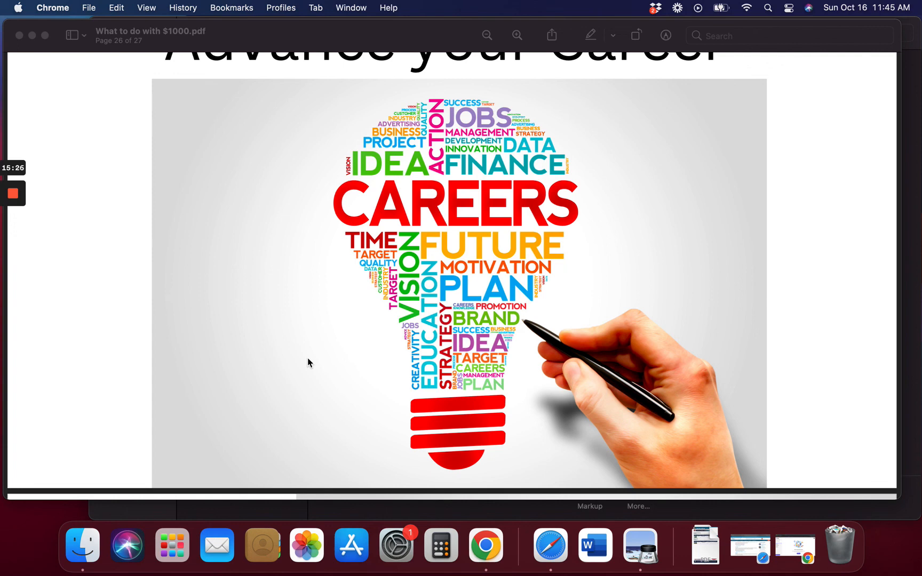
Step: Scroll to page 27, the closing 'Thank You' slide with its multilingual word cloud
{"action": "scroll", "scroll_direction": "down", "scroll_amount": 3}
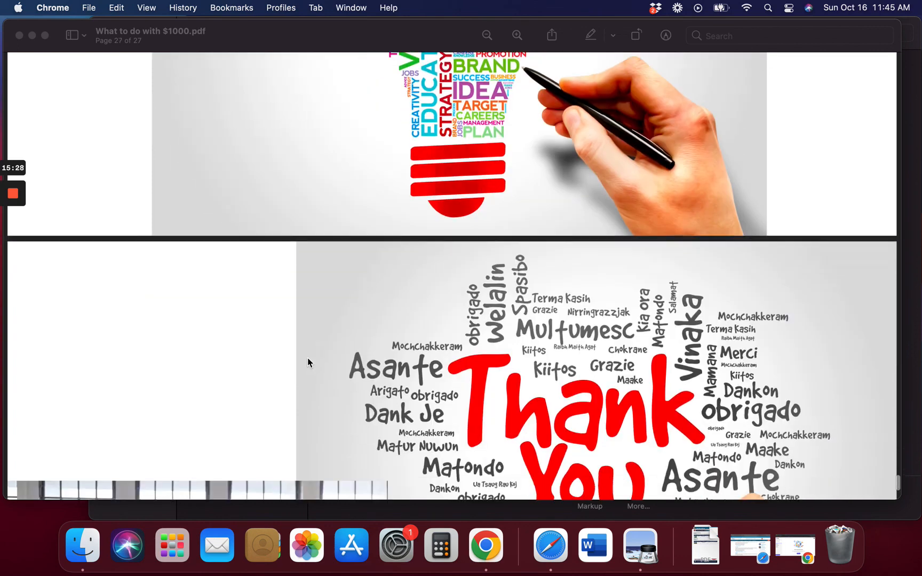
{"action": "scroll", "scroll_direction": "down", "scroll_amount": 3}
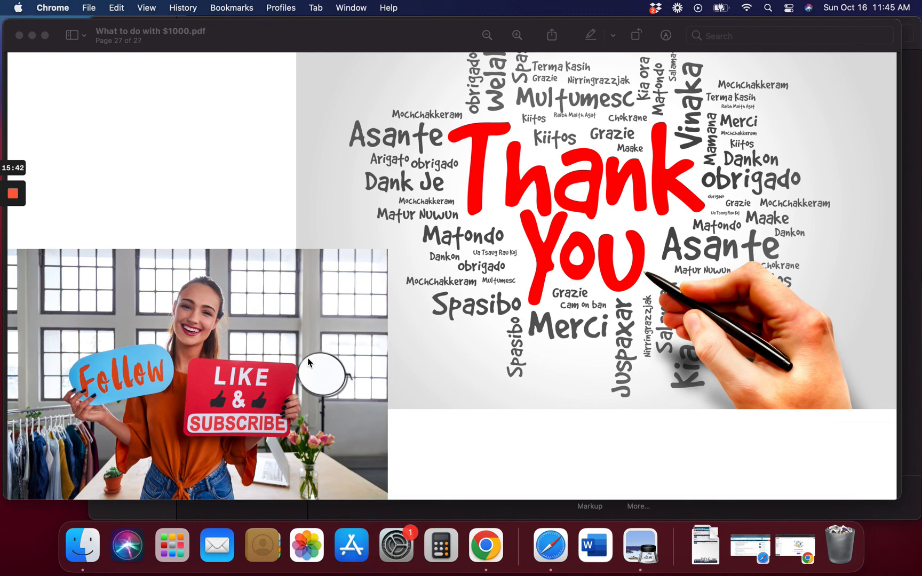
{"action": "mouse_move", "coordinate": [105, 214]}
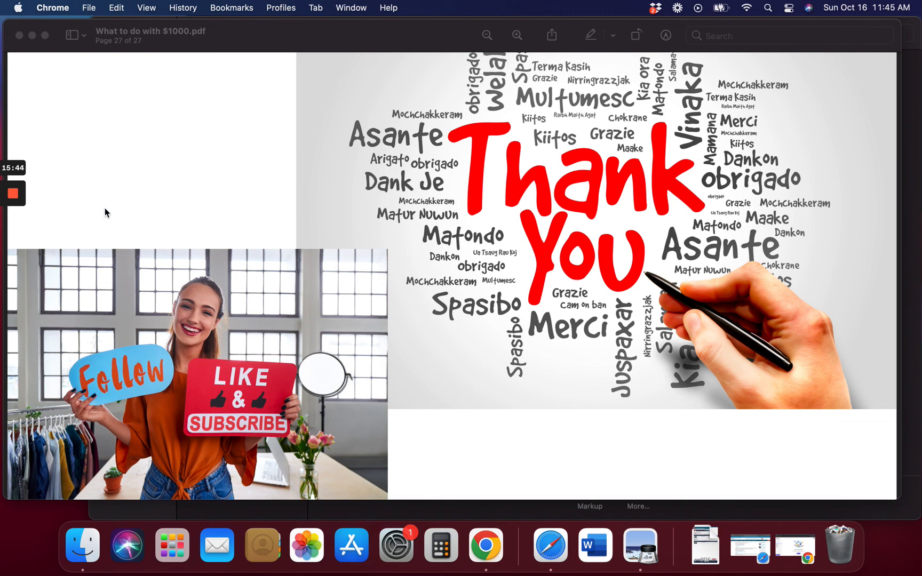